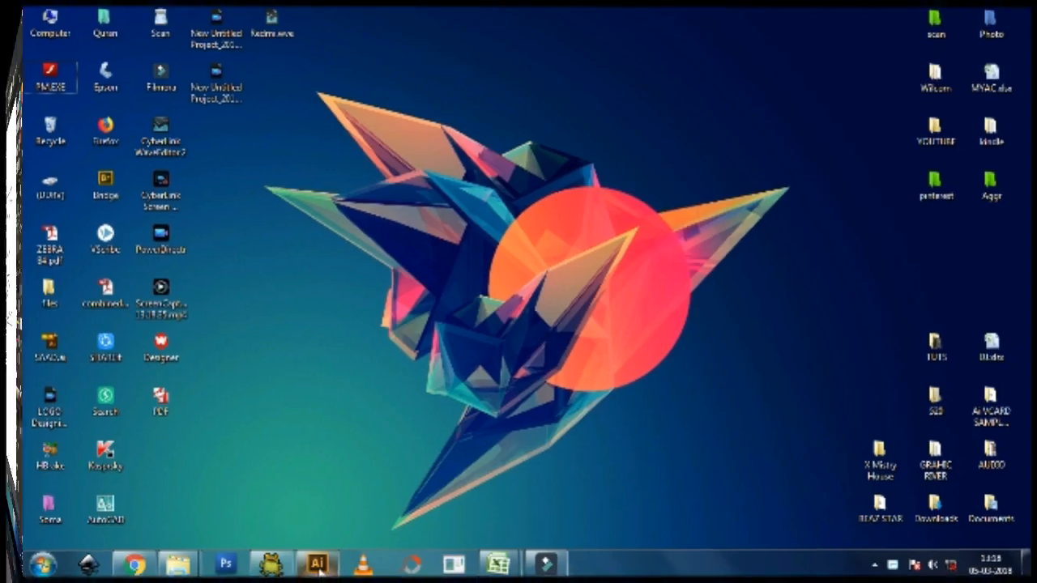
Switch to the open Illustrator document with the five concentric red circles.
left_click(317, 564)
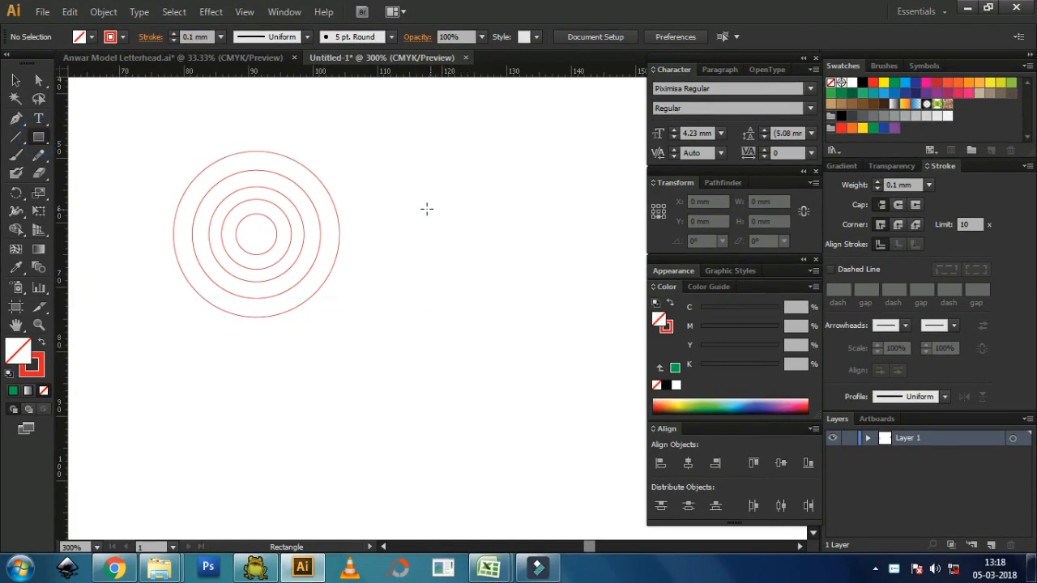
Draw a 29.38 × 38.2 mm rectangle and move it lower beside the circles.
left_click_drag(427, 211, 540, 368)
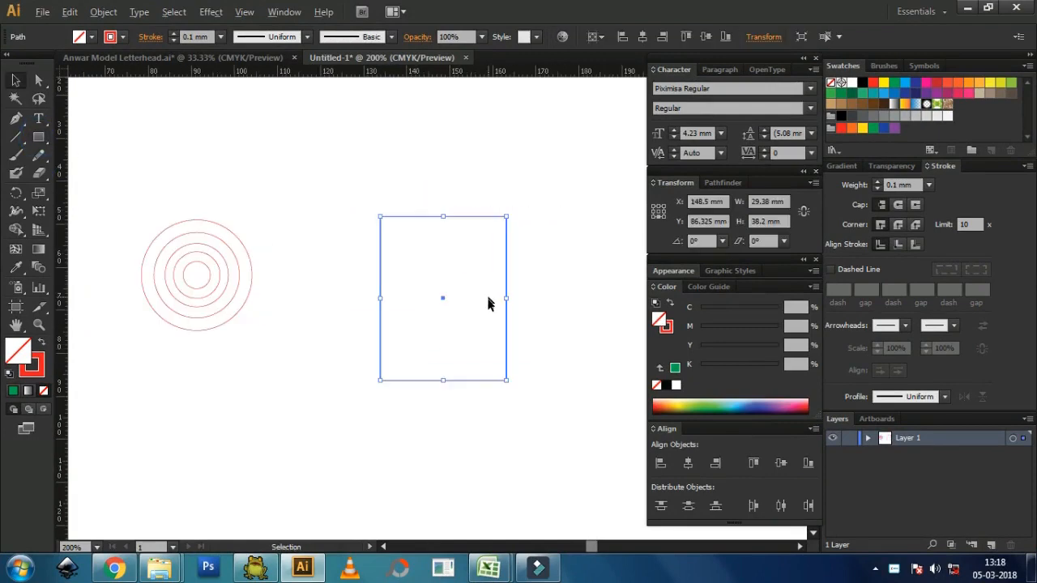
left_click_drag(443, 297, 390, 379)
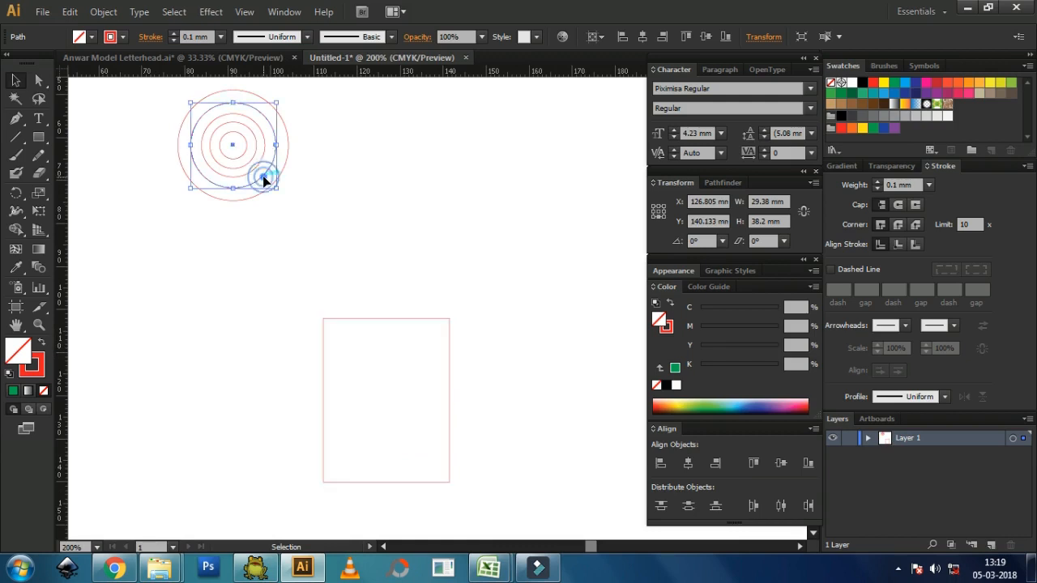
Copy a large circle onto the rectangle's right edge and a medium one into its bottom corner.
left_click_drag(263, 183, 415, 264)
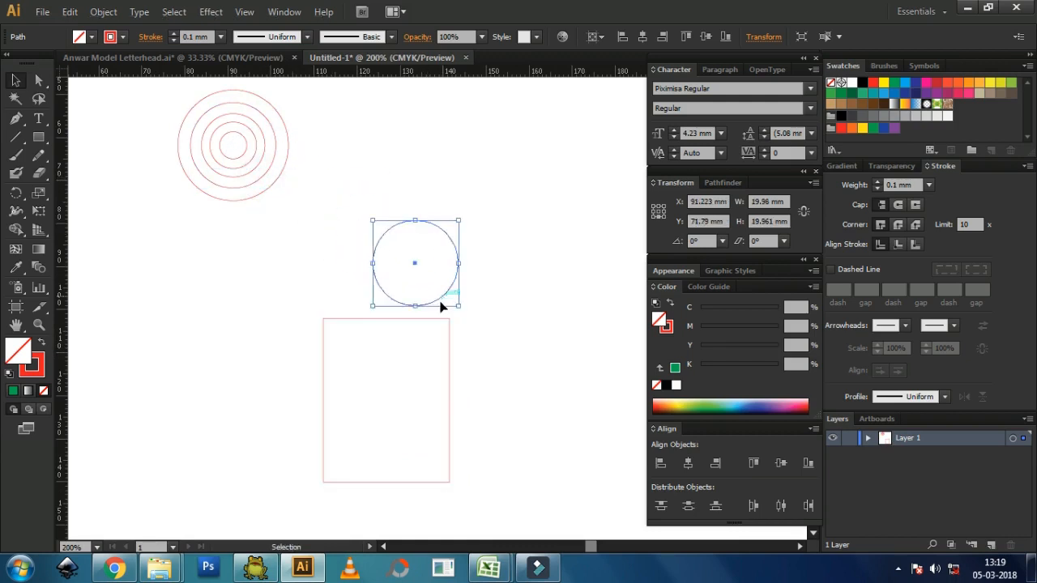
left_click_drag(415, 263, 448, 362)
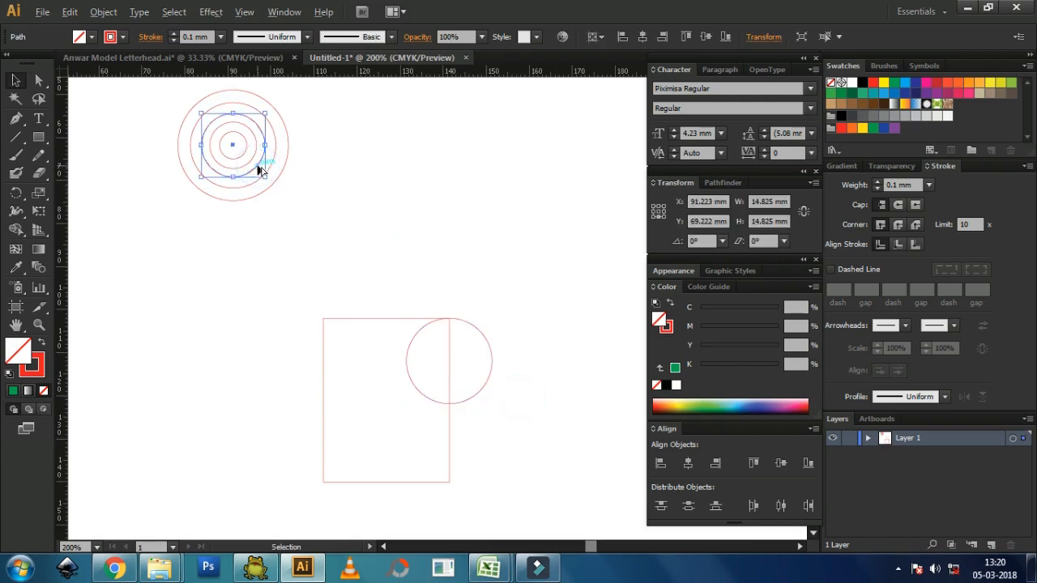
left_click_drag(233, 144, 374, 391)
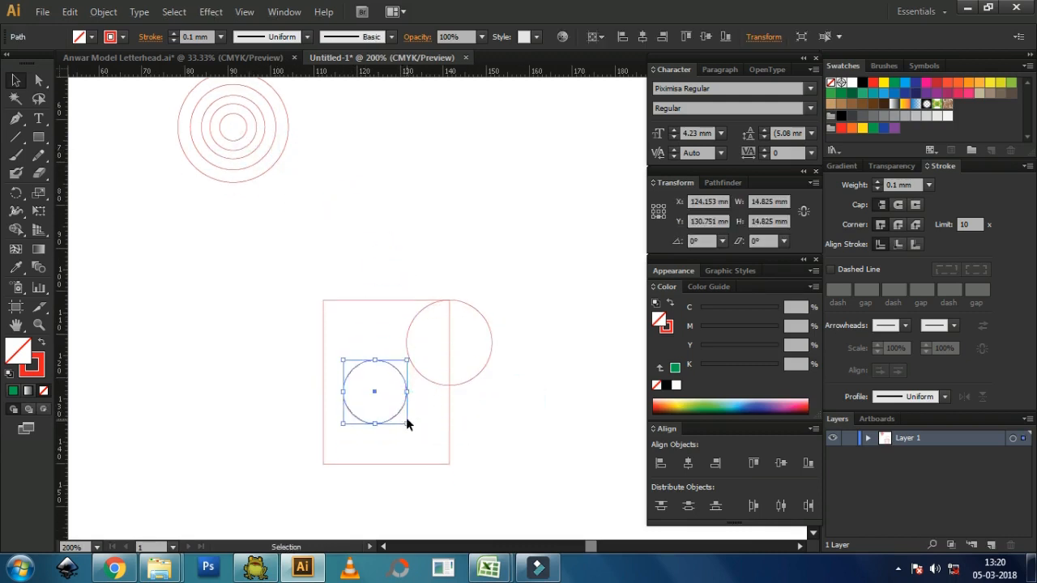
left_click_drag(373, 391, 438, 437)
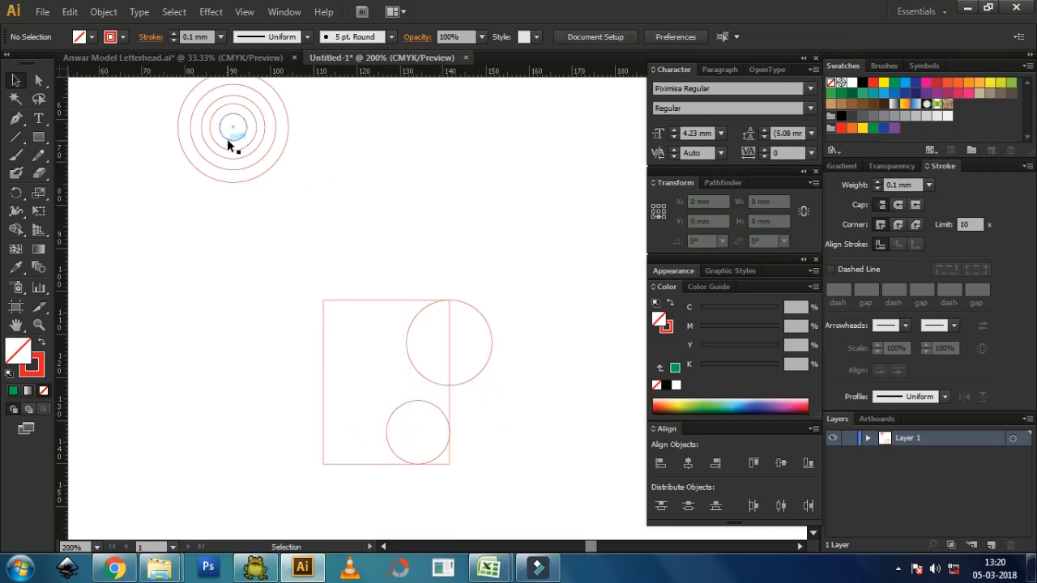
Copy the smallest concentric circle and position it inside the rectangle's left side.
left_click(234, 129)
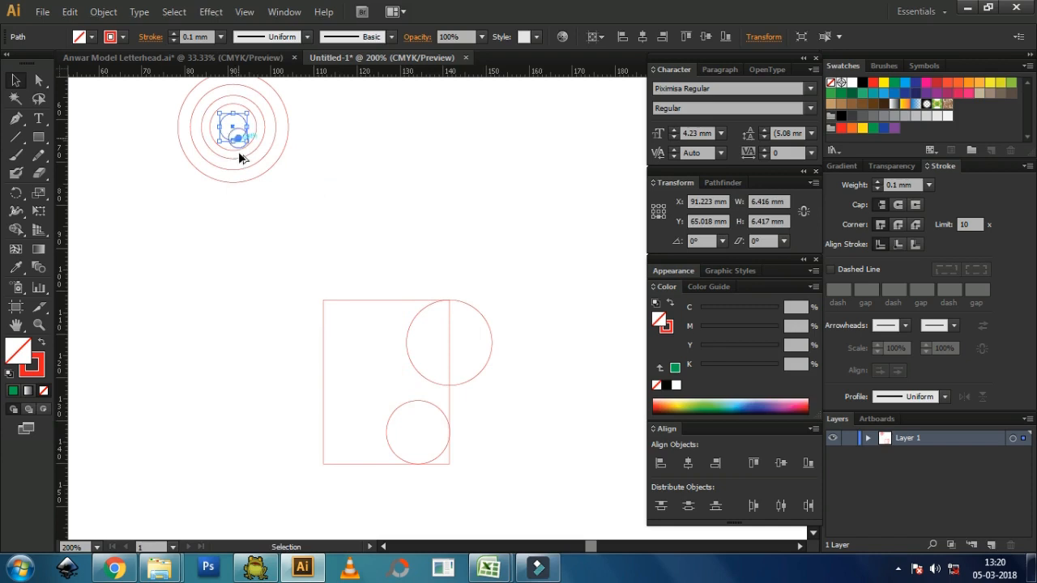
left_click_drag(233, 130, 260, 407)
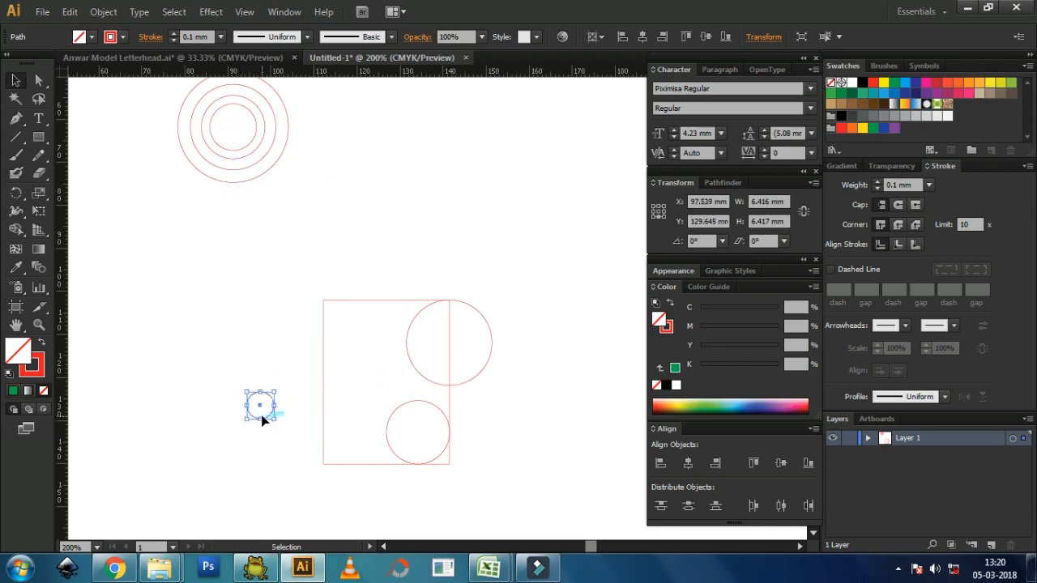
left_click_drag(261, 405, 346, 423)
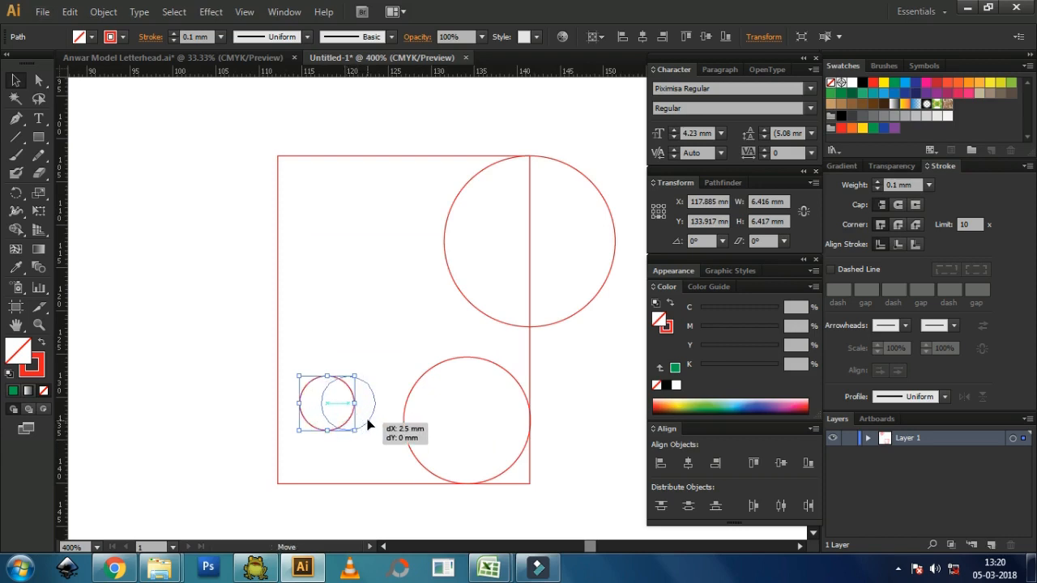
left_click_drag(336, 404, 365, 409)
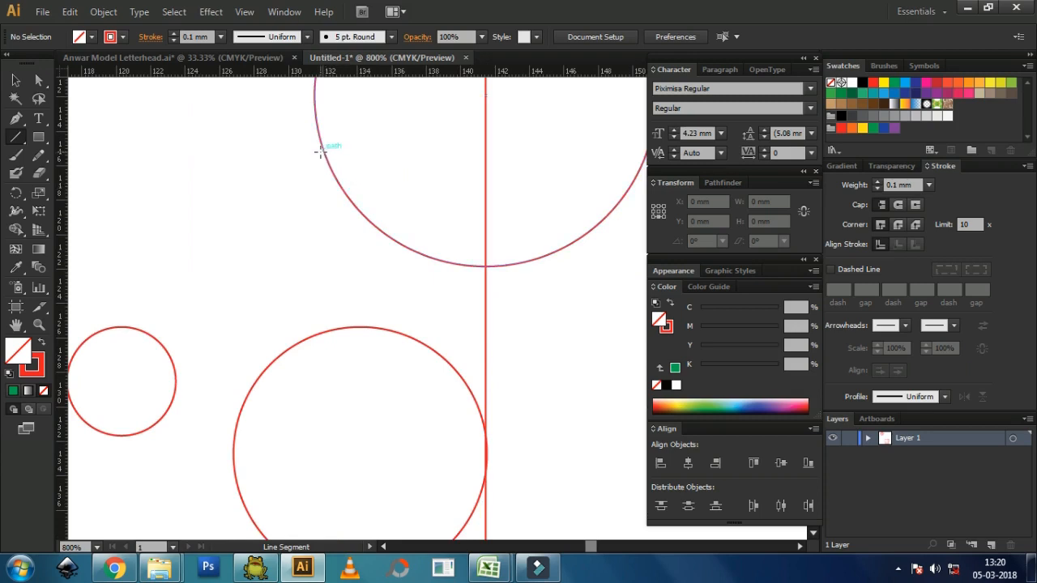
Draw tangent lines linking top and bottom circles, small and bottom circles, and the left edge.
left_click_drag(320, 150, 450, 393)
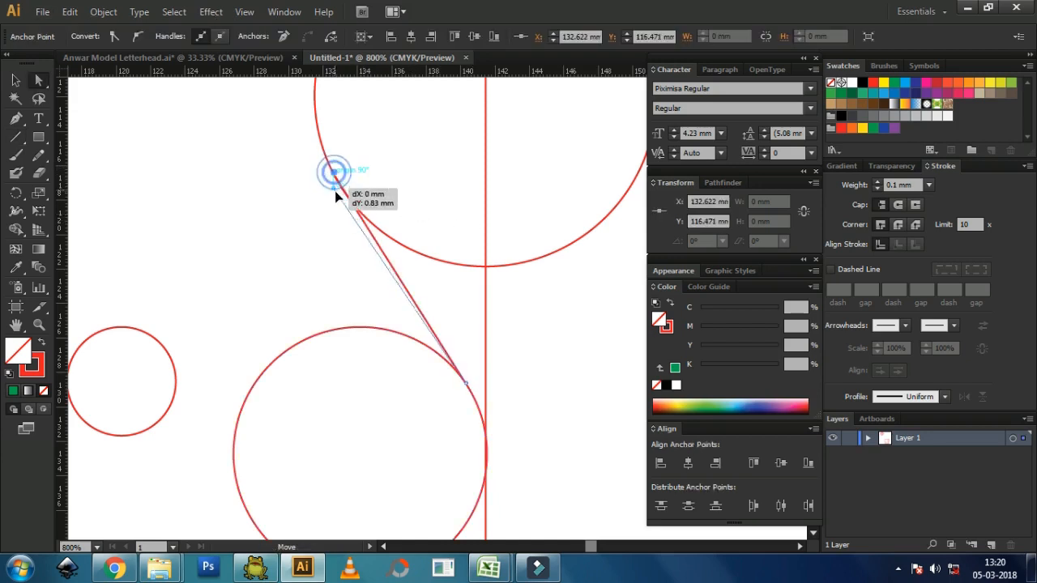
left_click_drag(335, 170, 341, 188)
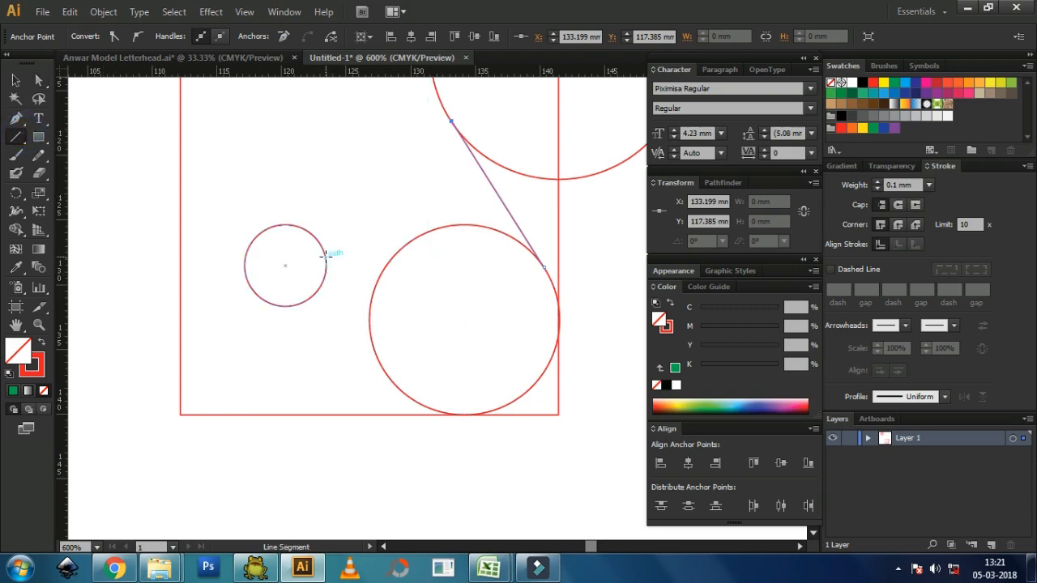
left_click_drag(543, 267, 329, 259)
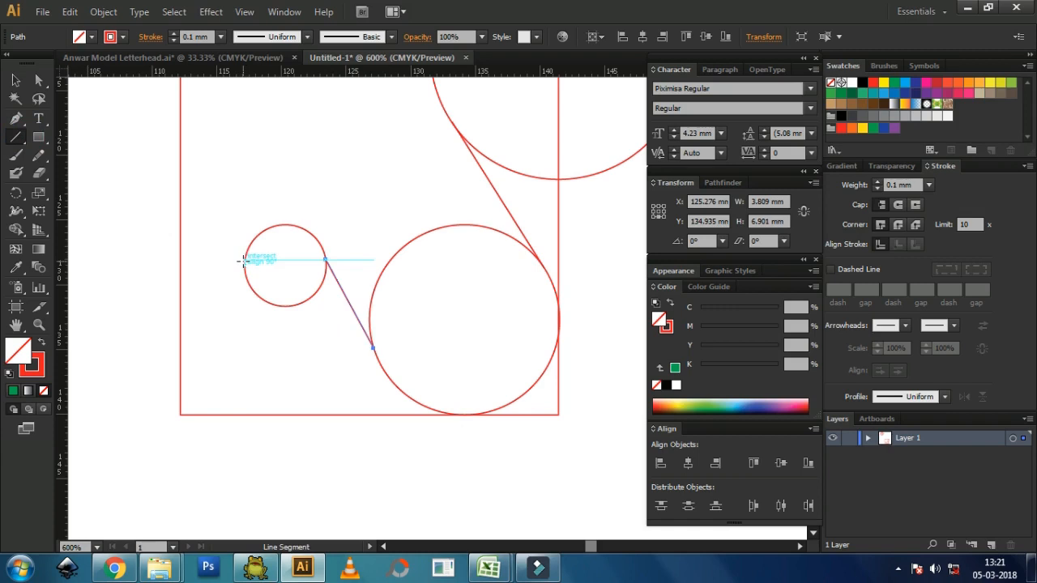
left_click_drag(326, 260, 180, 348)
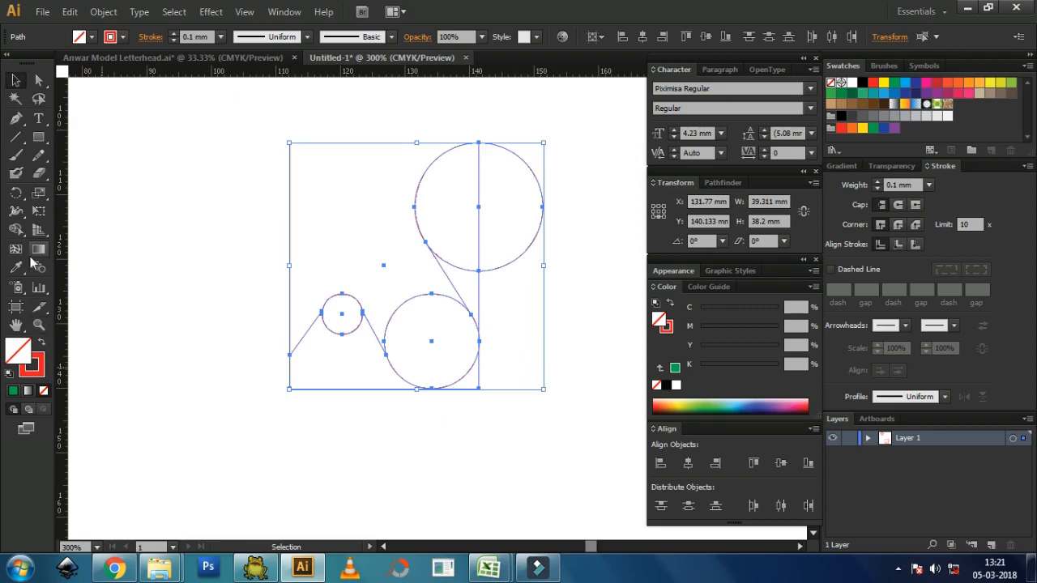
Merge the needed regions with the Shape Builder Tool, delete leftovers, and return to selection.
left_click(15, 230)
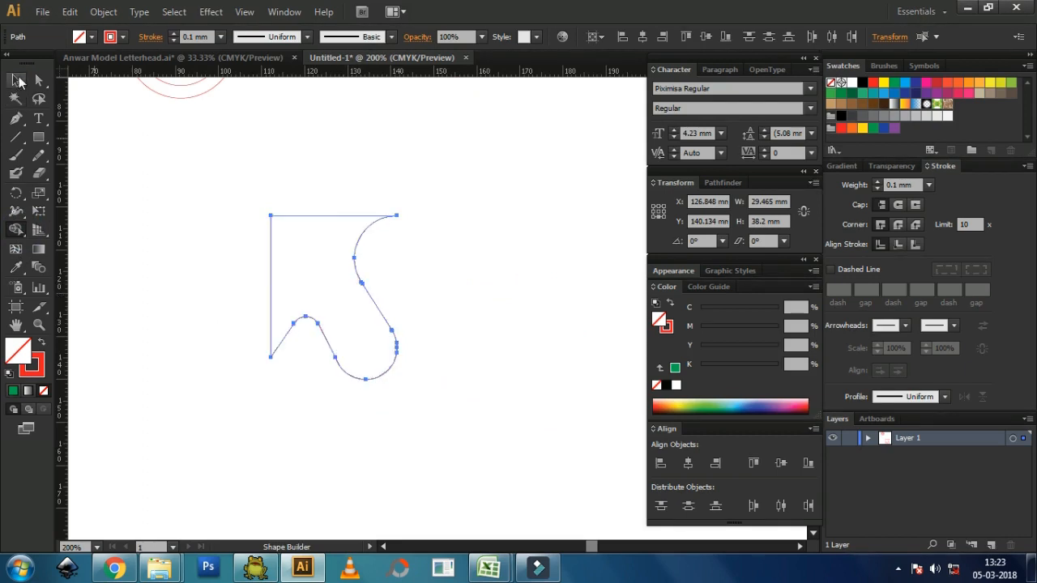
left_click(14, 79)
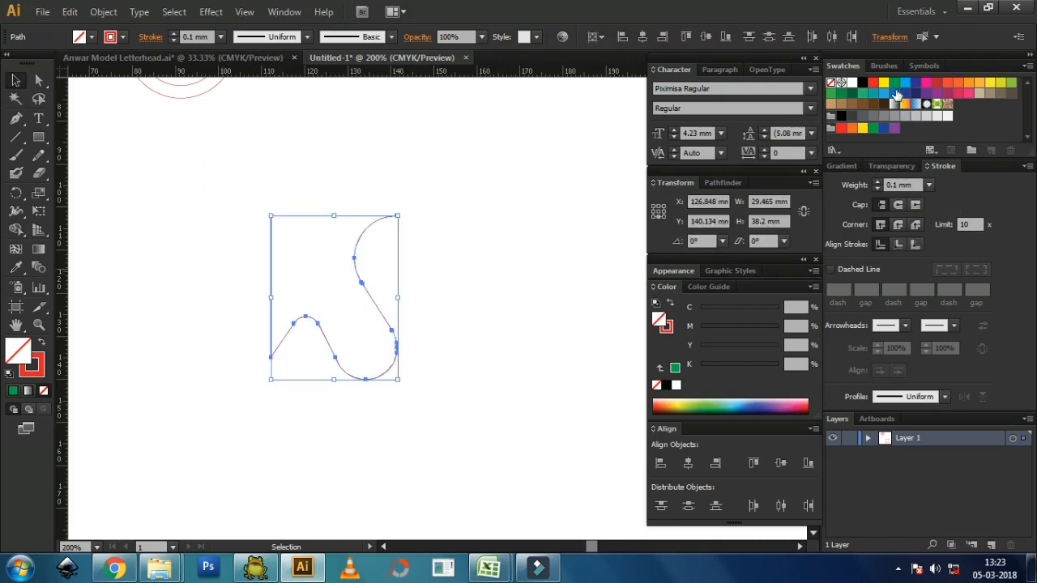
Apply a blue swatch fill to the half-S shape with no stroke.
left_click(914, 81)
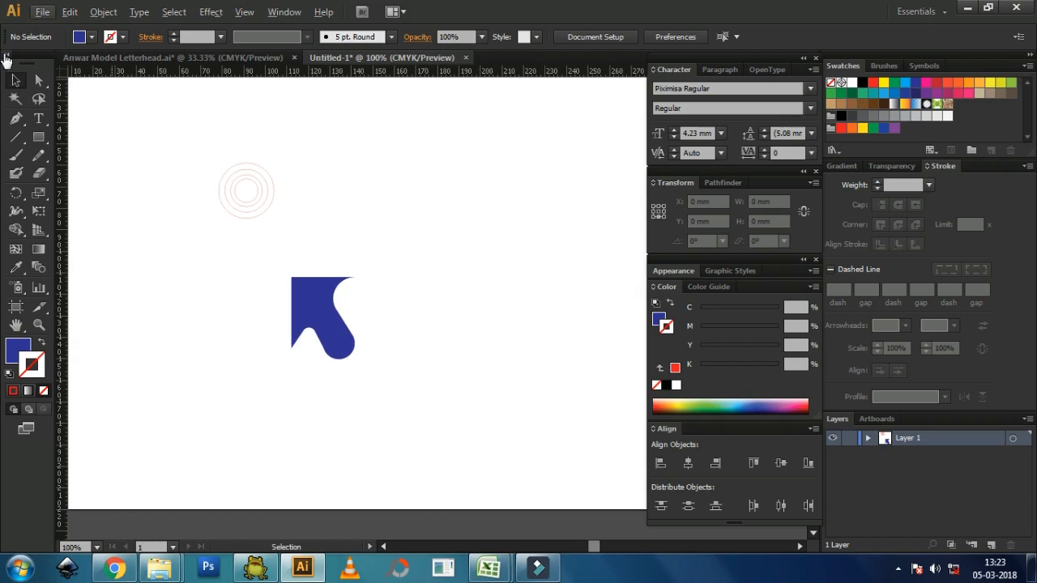
mouse_move(340, 377)
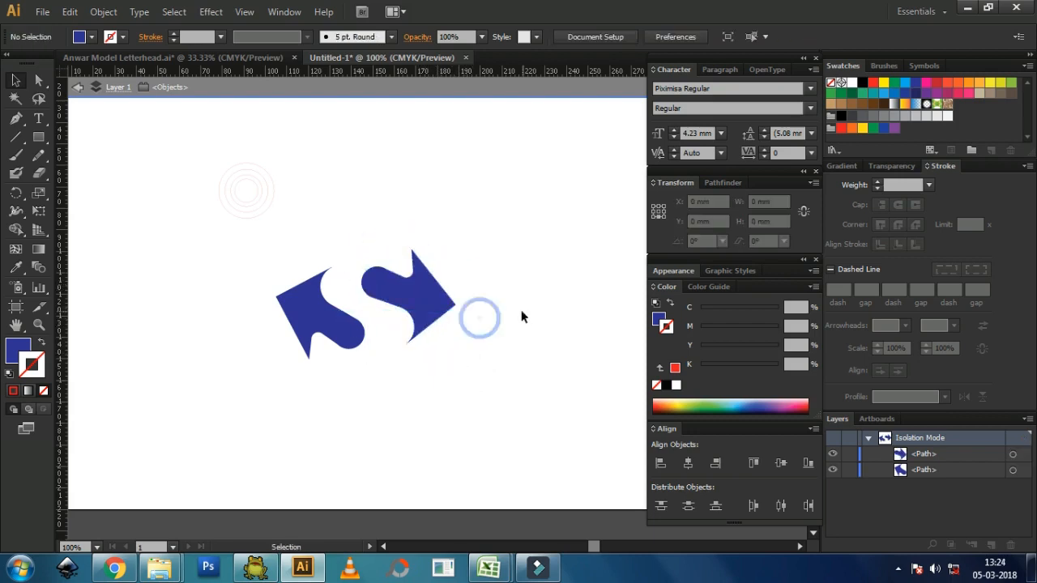
Select the right-hand half of the S, then deselect to view the finished mark.
left_click(413, 304)
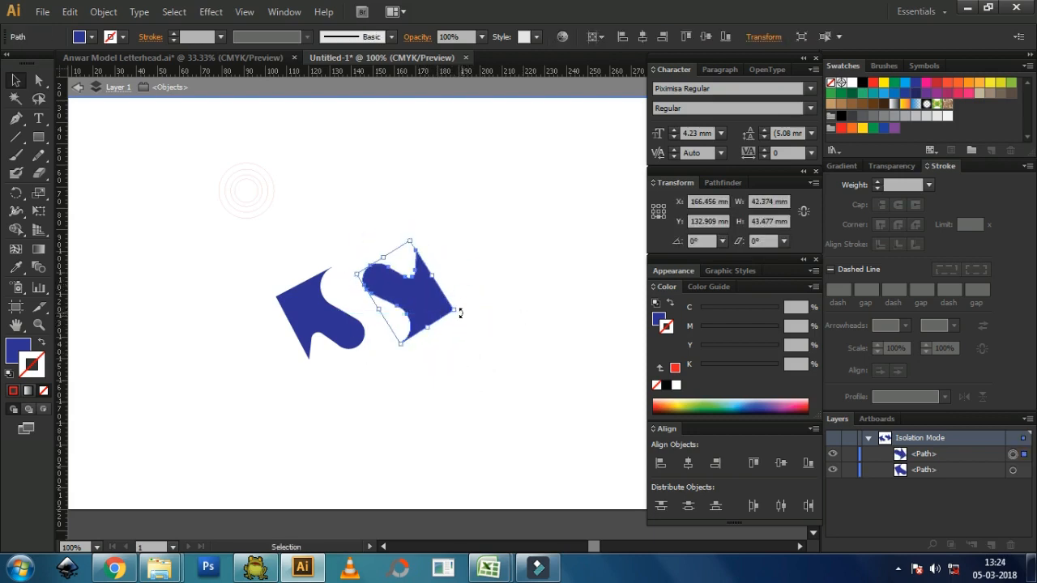
left_click(533, 354)
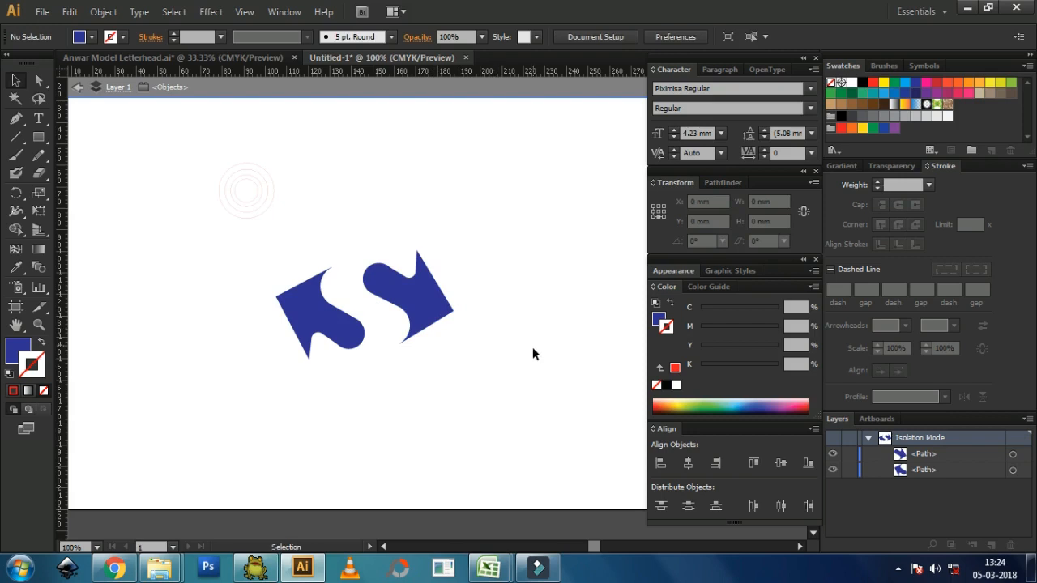